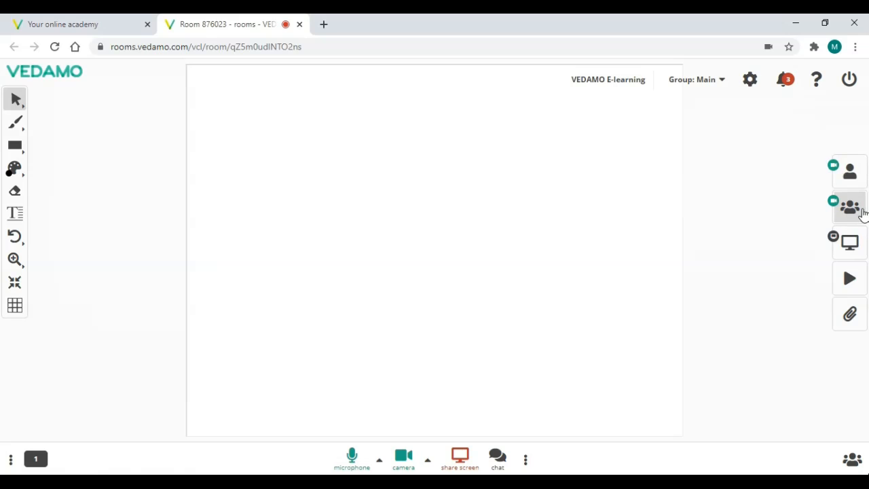
Show all four participants' video feeds and drag the video grid toward the top-left corner
{"action": "left_click", "coordinate": [850, 206]}
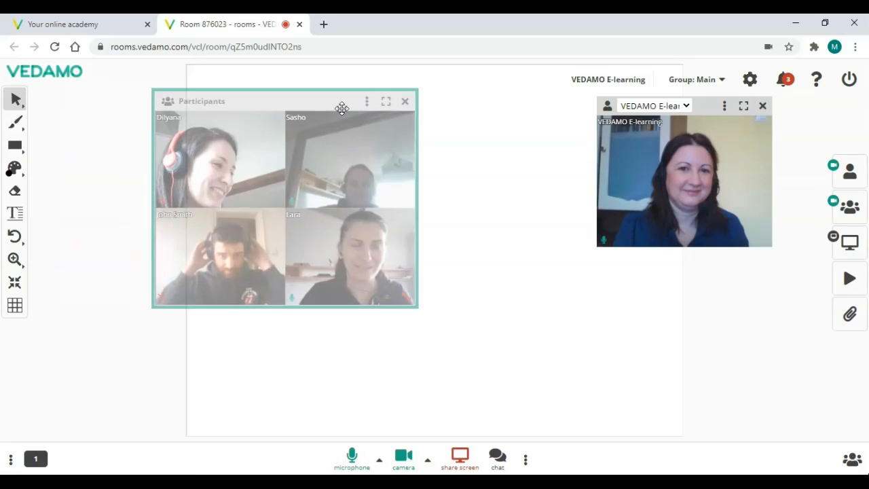
{"action": "left_click_drag", "start_coordinate": [342, 107], "coordinate": [257, 90]}
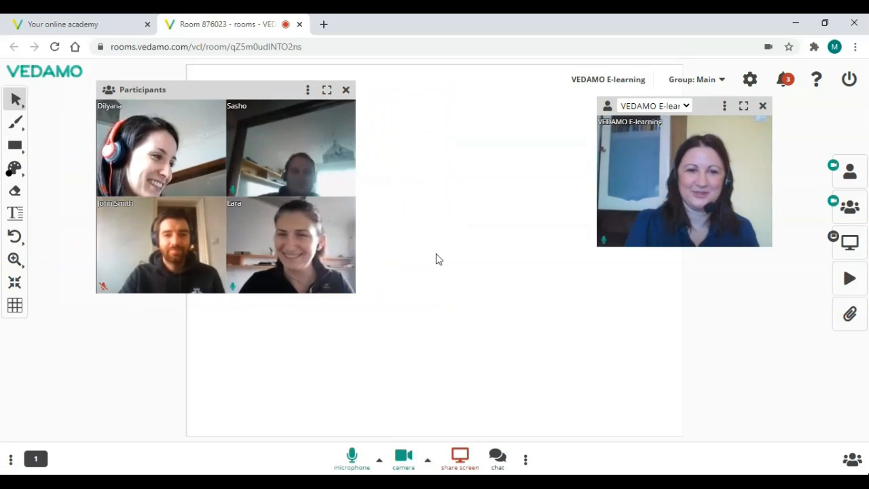
{"action": "mouse_move", "coordinate": [358, 301]}
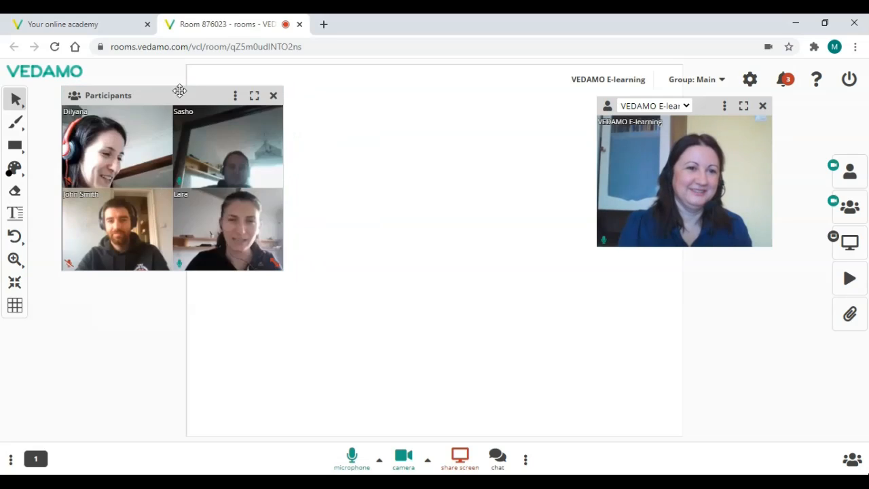
{"action": "left_click", "coordinate": [274, 95]}
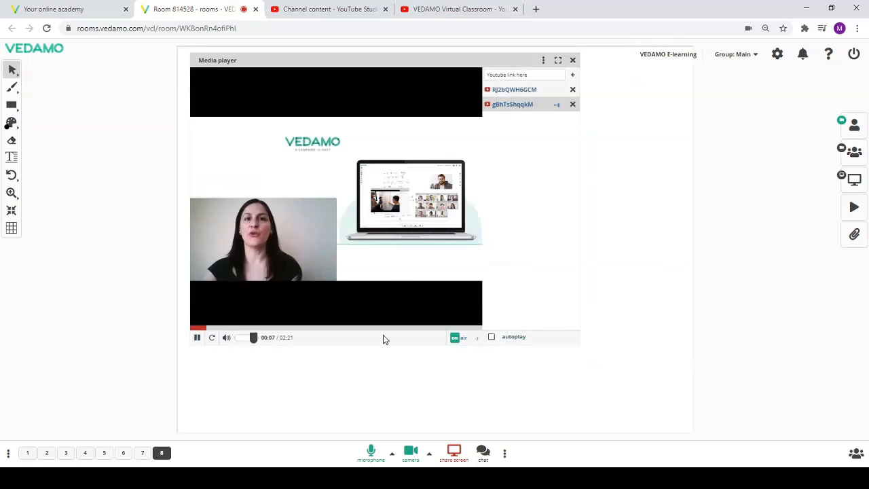
Switch to the YouTube video page and select its web address for the media player
{"action": "left_click", "coordinate": [455, 8]}
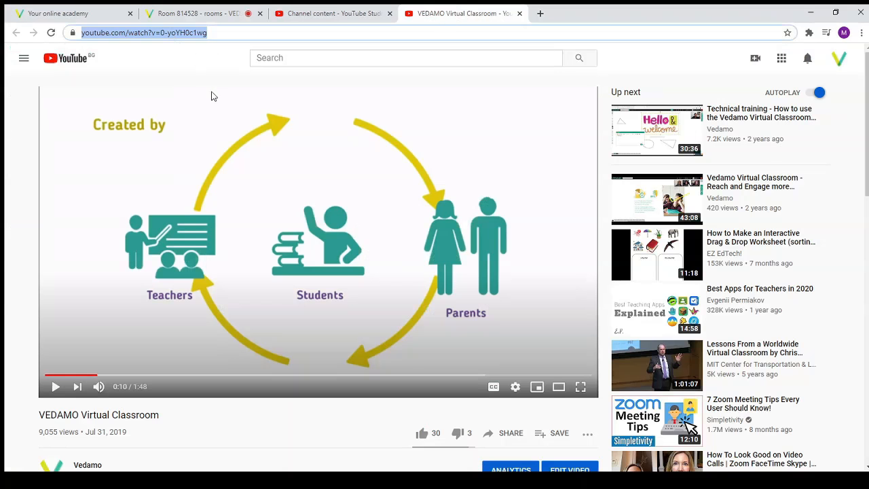
{"action": "left_click", "coordinate": [196, 14]}
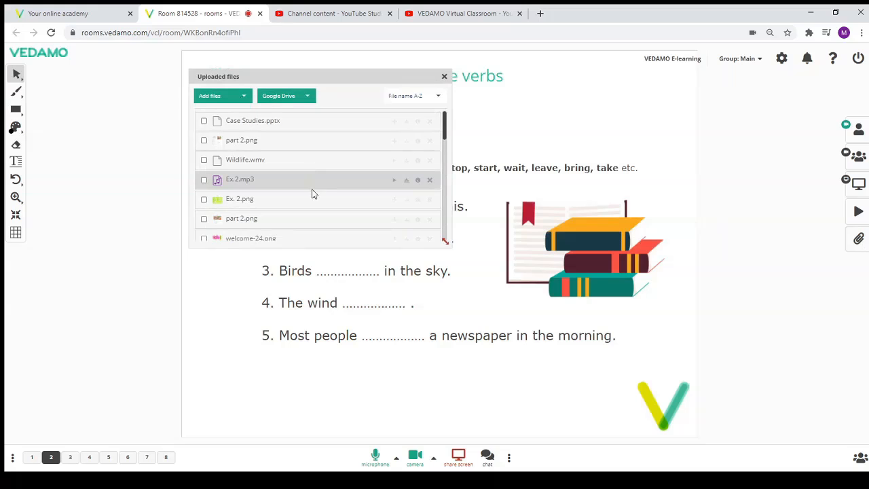
{"action": "mouse_move", "coordinate": [321, 234]}
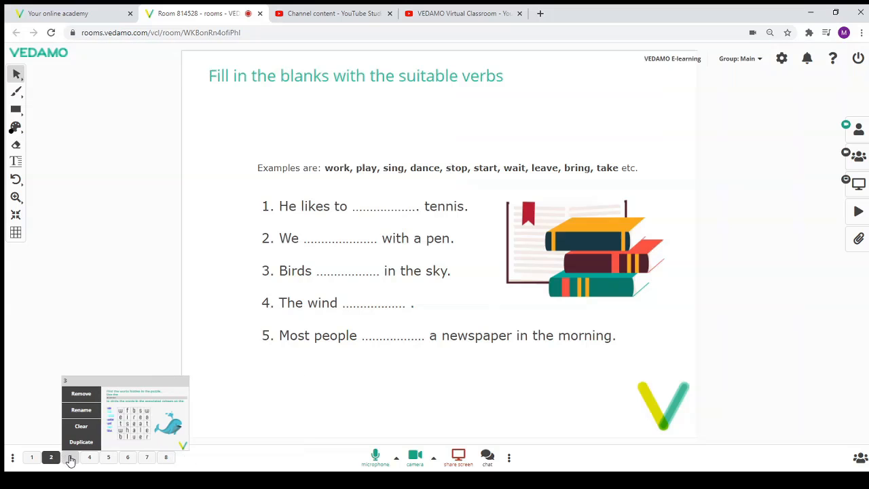
Highlight down the worksheet's left side, then pick a brush thickness on the word puzzle page
{"action": "left_click", "coordinate": [89, 456]}
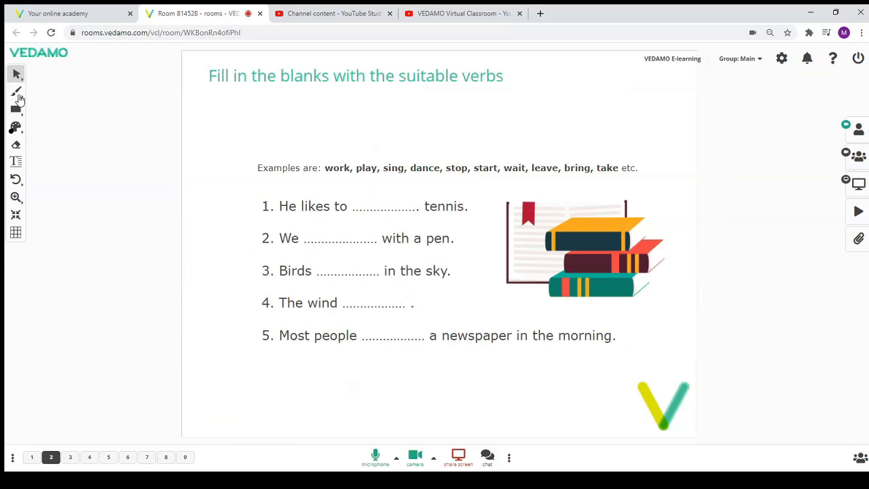
{"action": "left_click", "coordinate": [17, 93]}
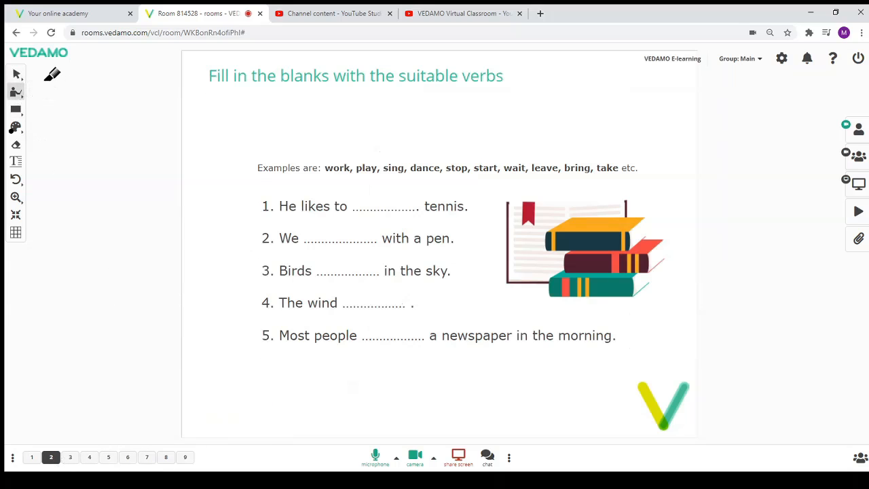
{"action": "left_click_drag", "start_coordinate": [40, 68], "coordinate": [42, 231]}
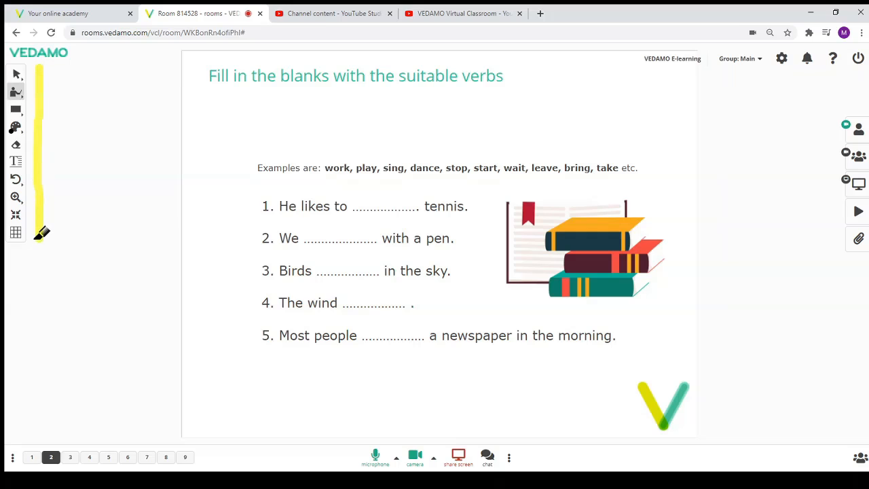
{"action": "left_click", "coordinate": [16, 161]}
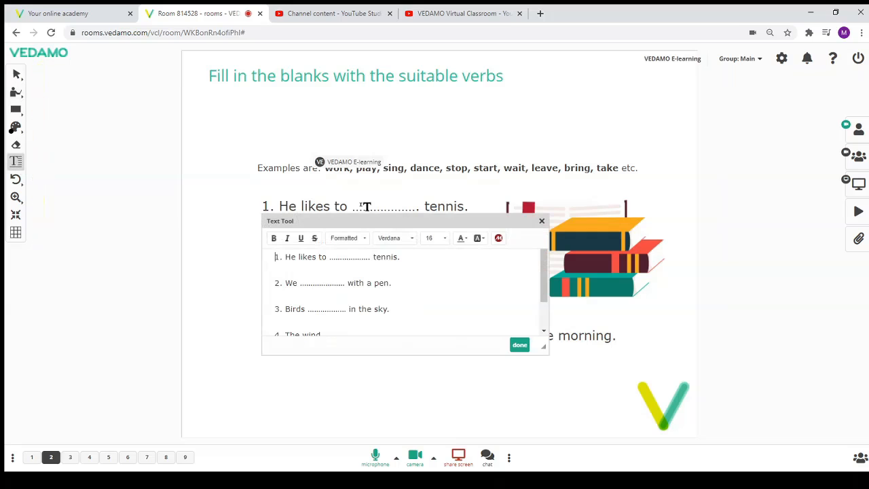
{"action": "left_click", "coordinate": [70, 456]}
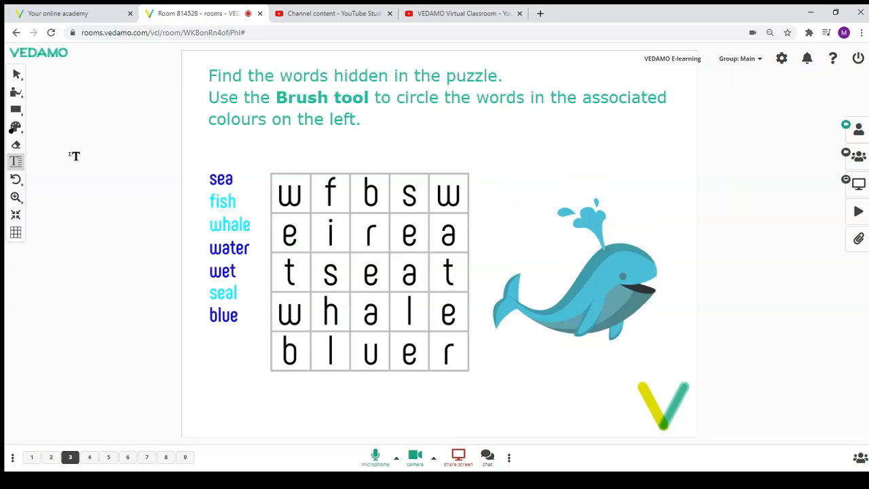
{"action": "left_click", "coordinate": [16, 93]}
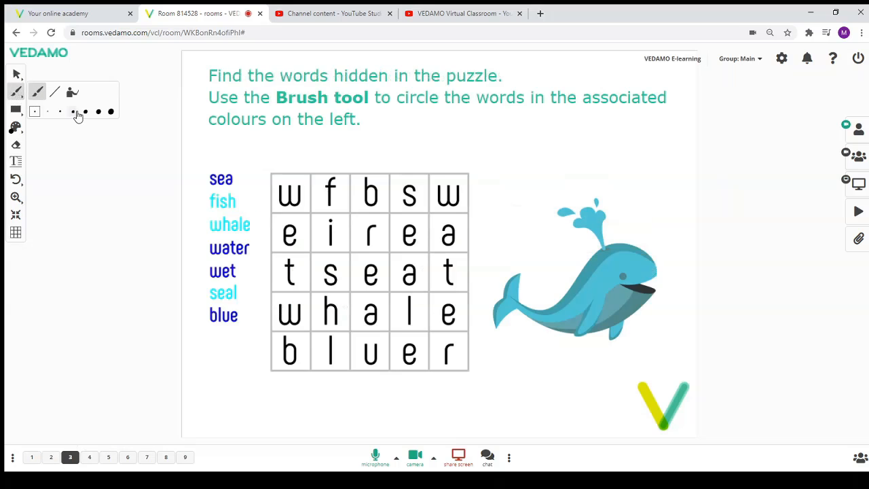
{"action": "left_click", "coordinate": [38, 92]}
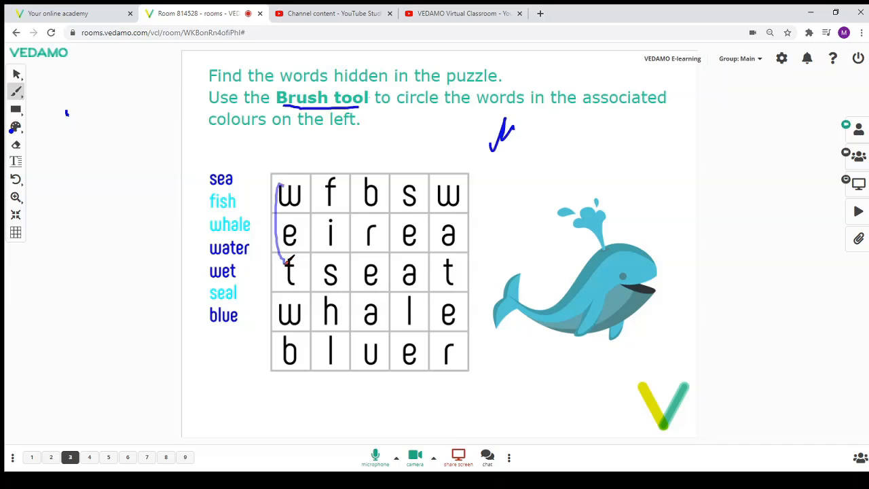
Draw a blue right-angle line on a gridded blank page and move to the triangles page
{"action": "left_click", "coordinate": [166, 457]}
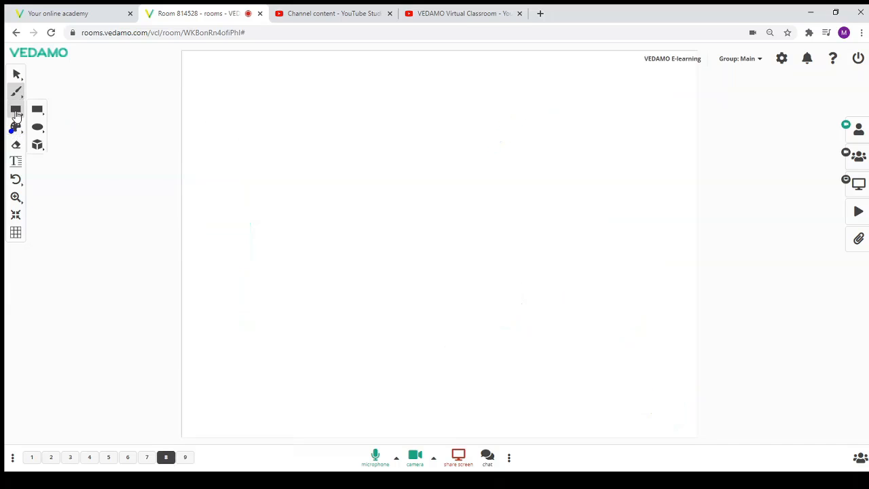
{"action": "left_click", "coordinate": [16, 110]}
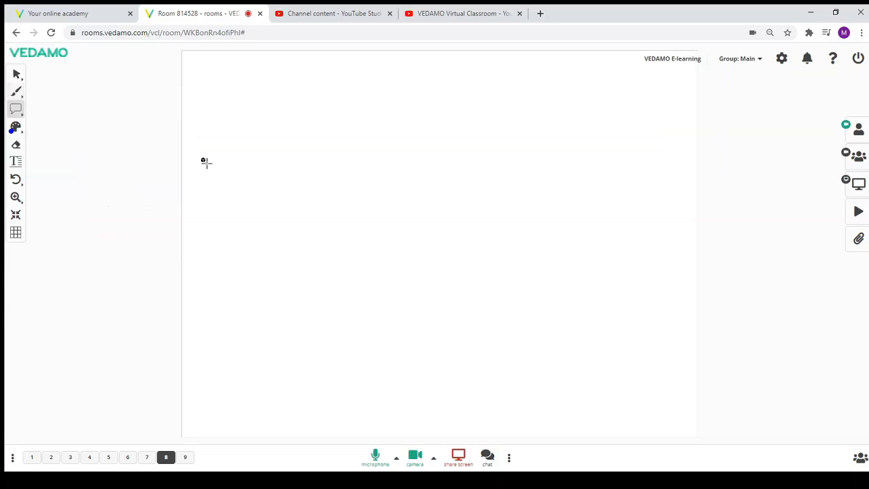
{"action": "left_click", "coordinate": [16, 93]}
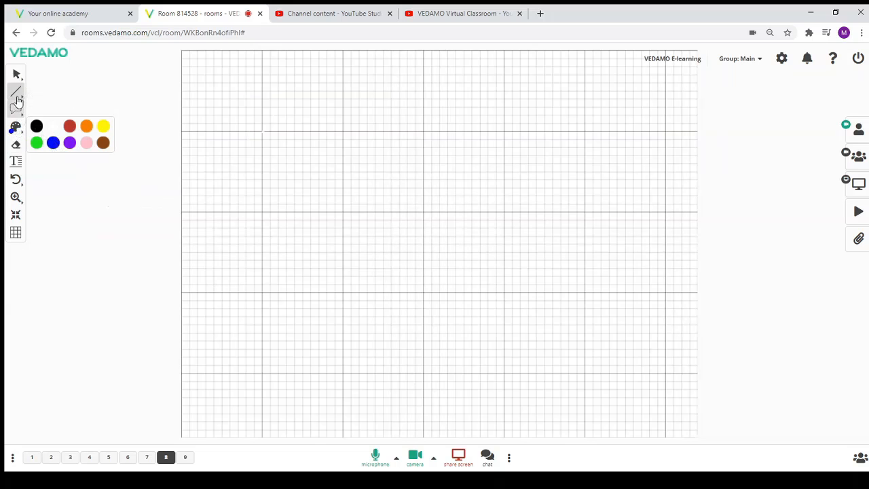
{"action": "left_click_drag", "start_coordinate": [264, 129], "coordinate": [421, 290]}
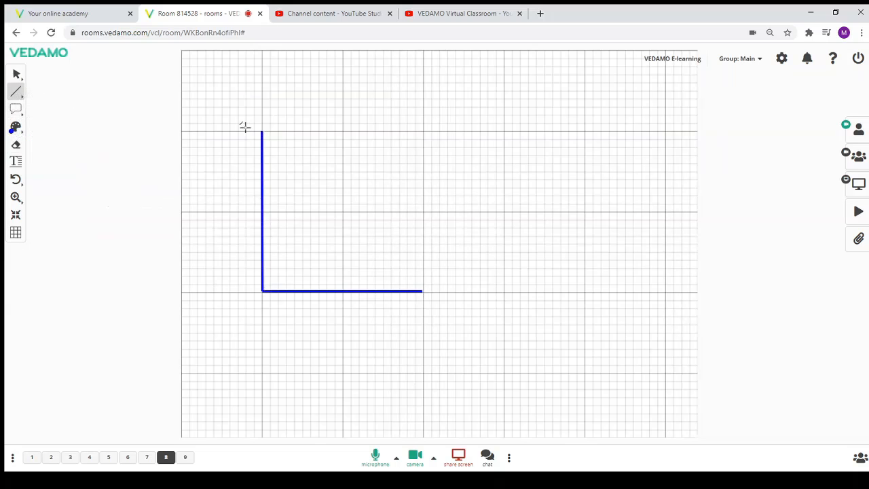
{"action": "left_click", "coordinate": [90, 456]}
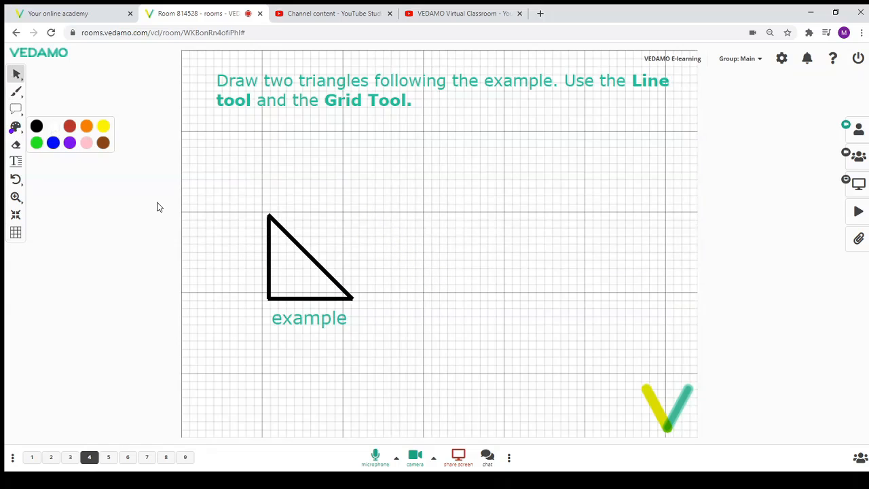
{"action": "left_click", "coordinate": [16, 92]}
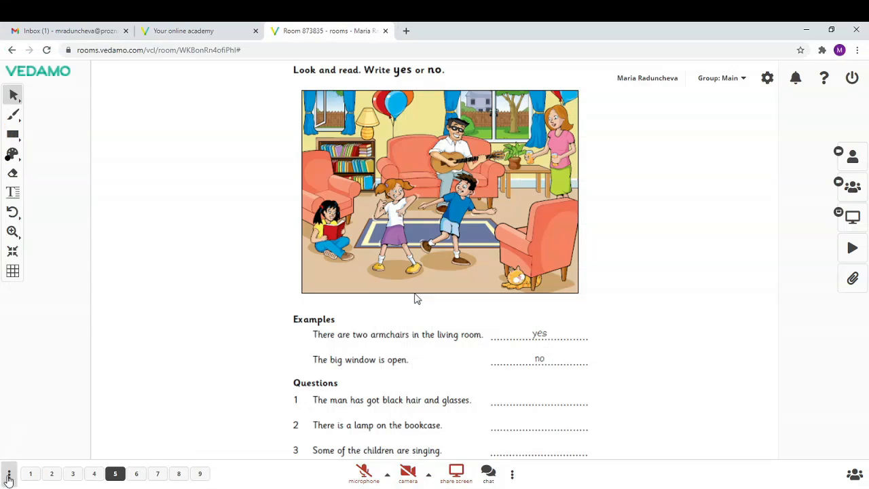
Review the Whiteboard settings from the whiteboard options and close them
{"action": "left_click", "coordinate": [8, 472]}
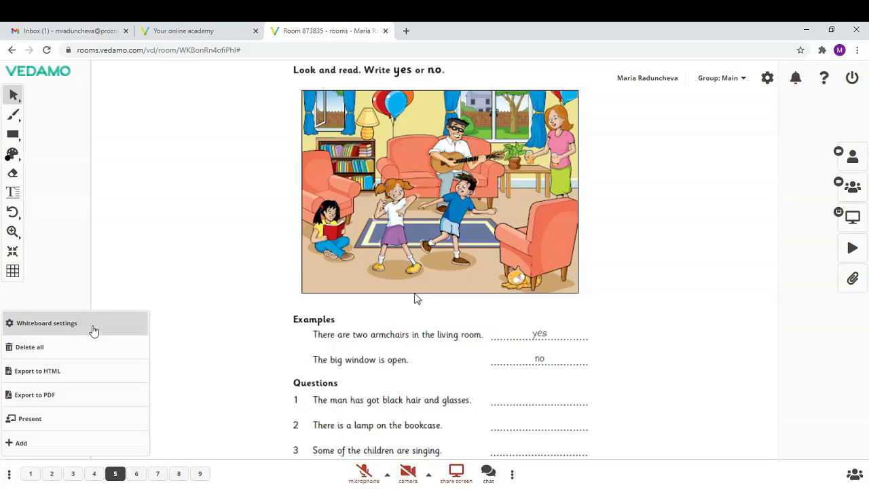
{"action": "left_click", "coordinate": [46, 323]}
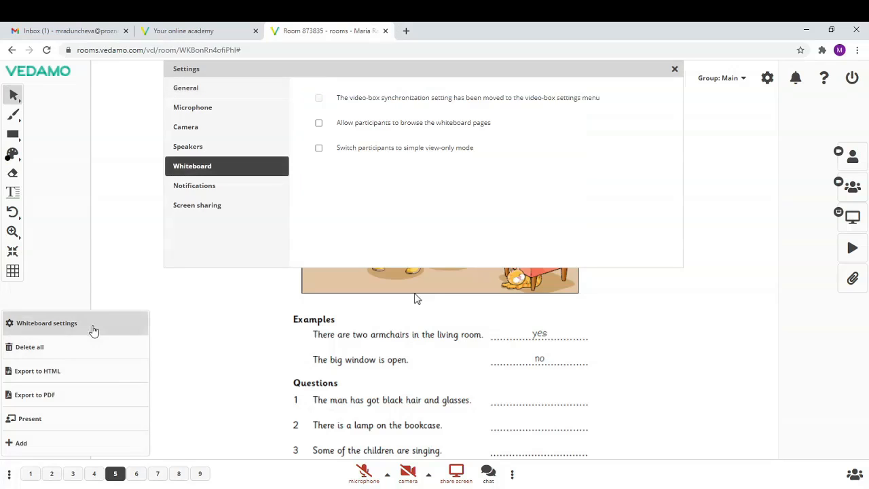
{"action": "left_click", "coordinate": [317, 122]}
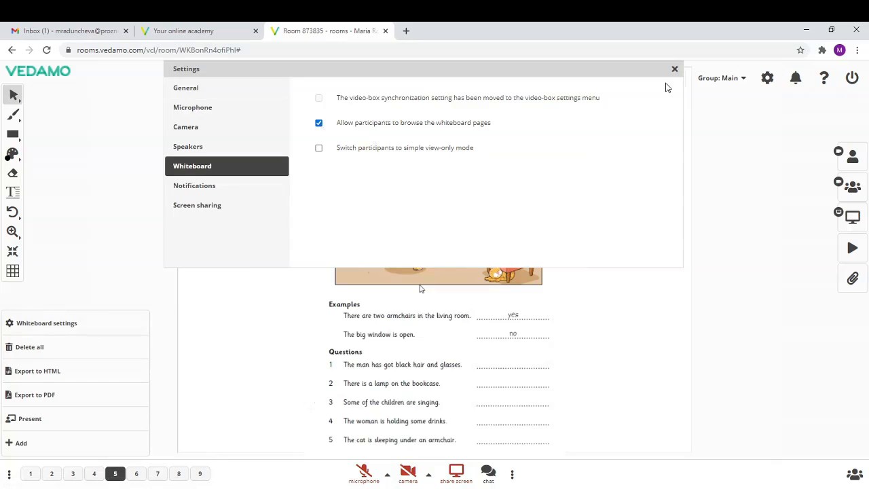
{"action": "left_click", "coordinate": [674, 68]}
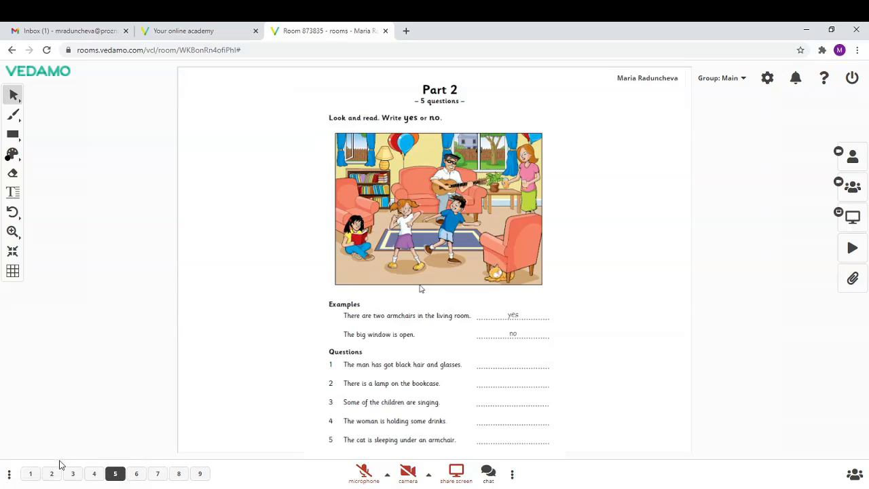
Rename whiteboard page 7 to 'John' and confirm the new name
{"action": "right_click", "coordinate": [114, 472]}
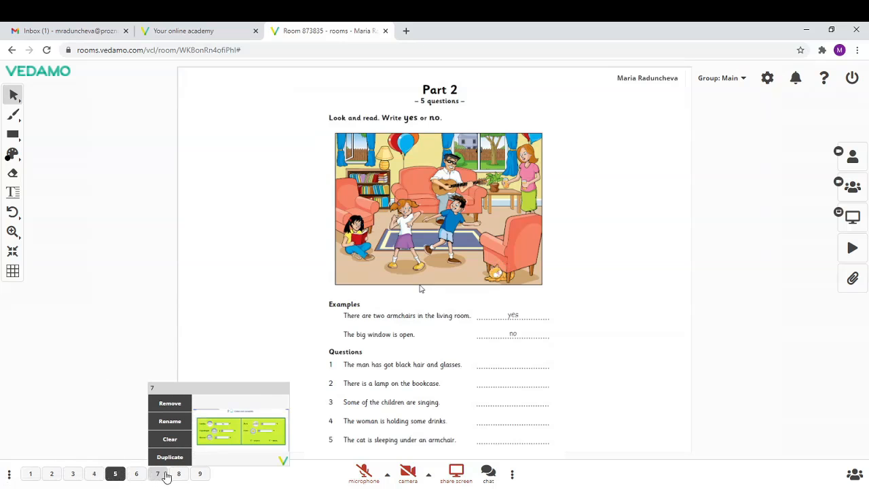
{"action": "left_click", "coordinate": [169, 421]}
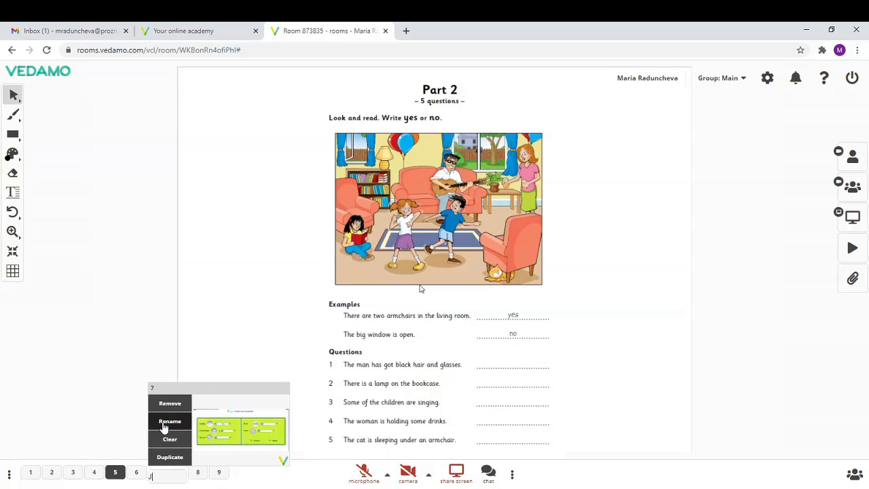
{"action": "type", "text": "ohn"}
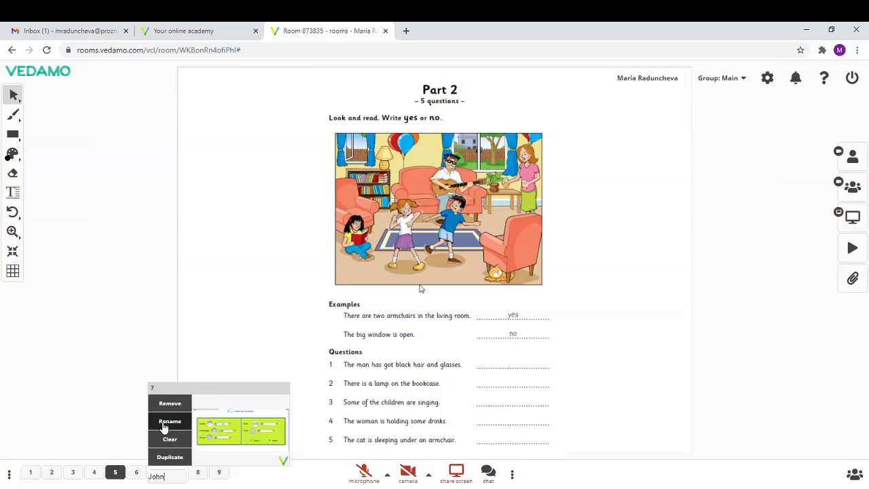
{"action": "left_click", "coordinate": [47, 343]}
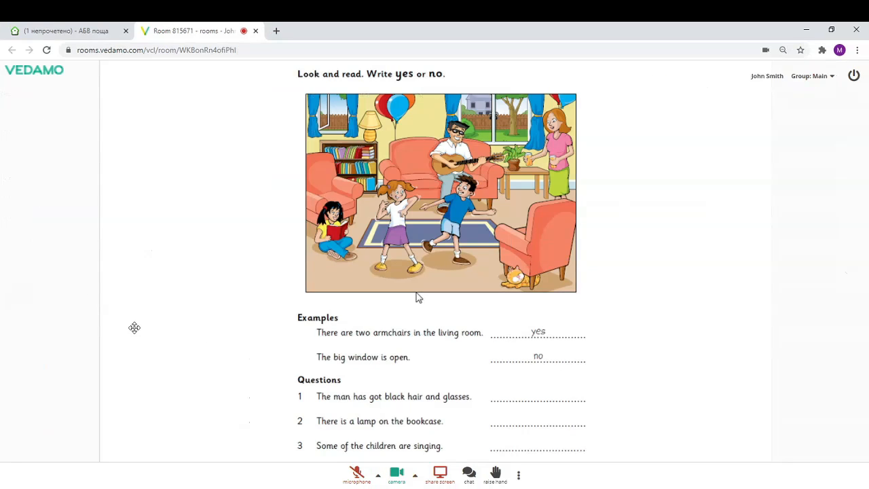
{"action": "mouse_move", "coordinate": [142, 334]}
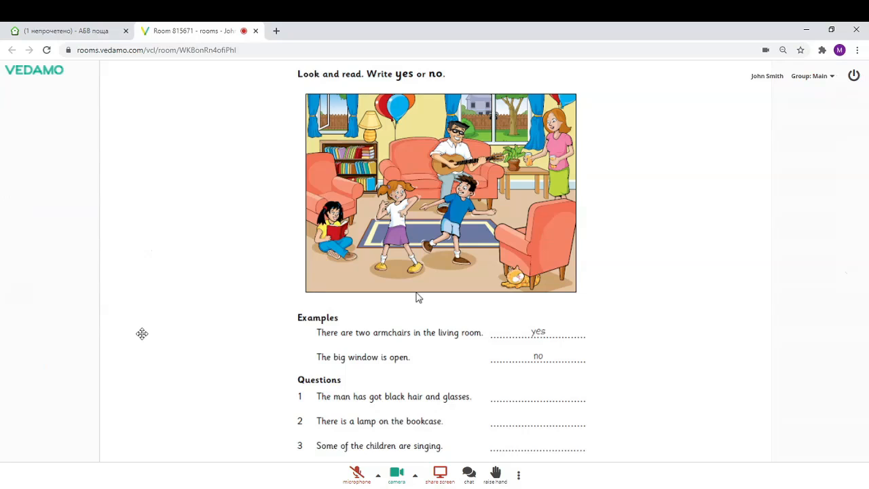
{"action": "left_click", "coordinate": [440, 473]}
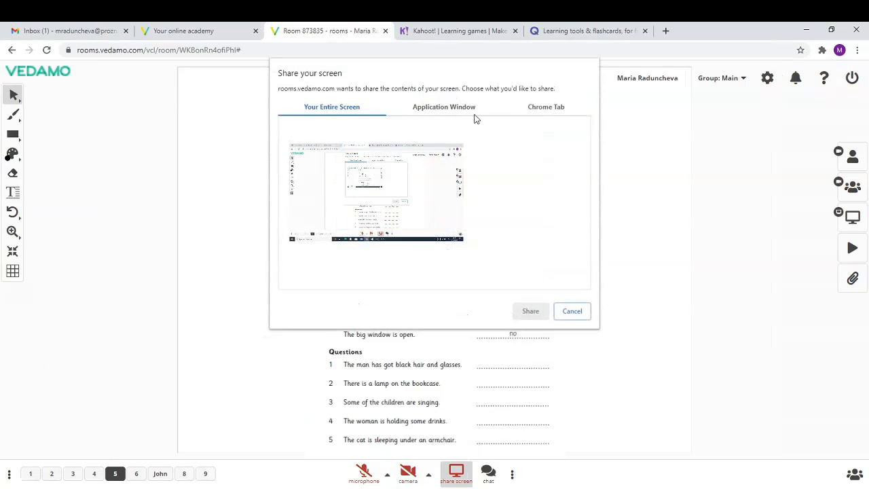
Share the Quizlet learning tools Chrome tab with the class
{"action": "left_click", "coordinate": [546, 106]}
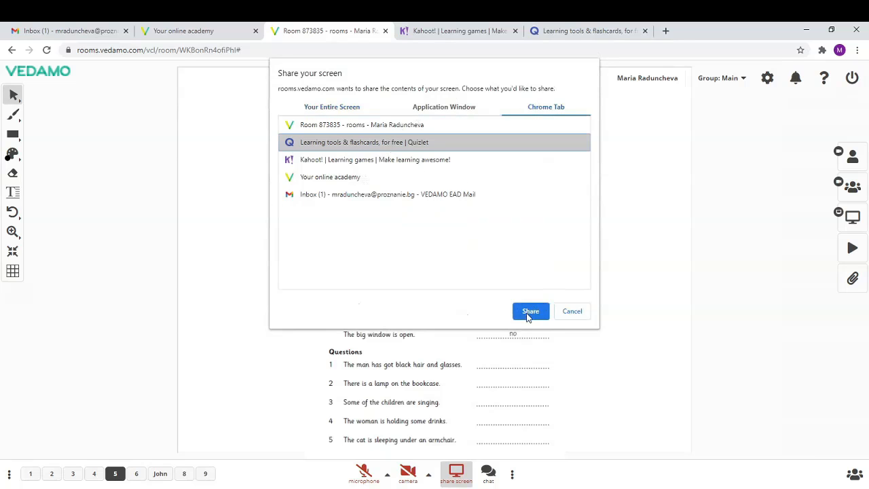
{"action": "left_click", "coordinate": [530, 311]}
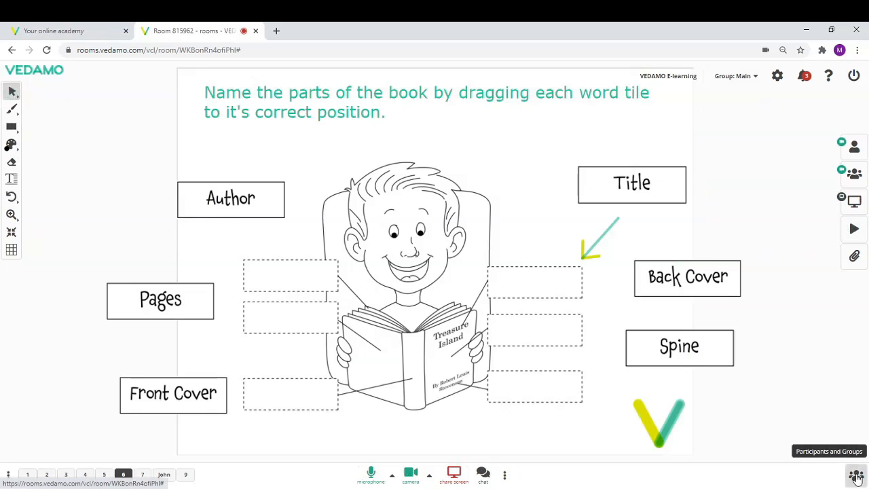
{"action": "left_click", "coordinate": [855, 475]}
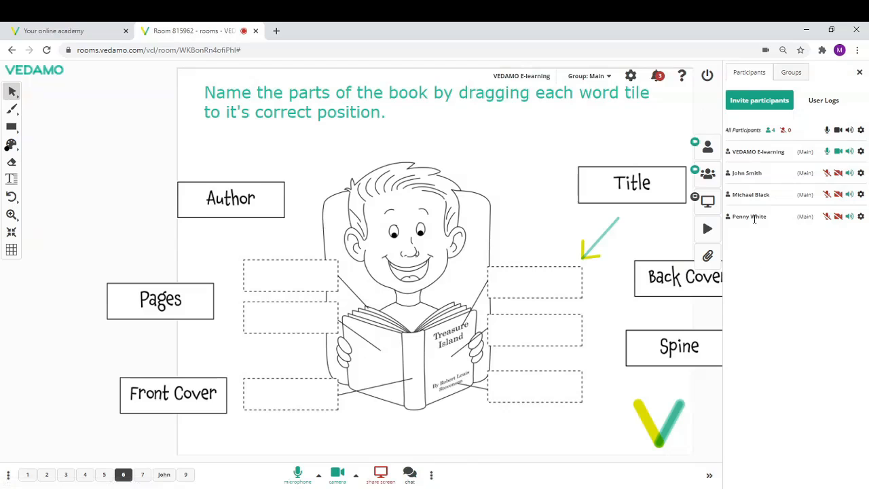
{"action": "left_click", "coordinate": [791, 72]}
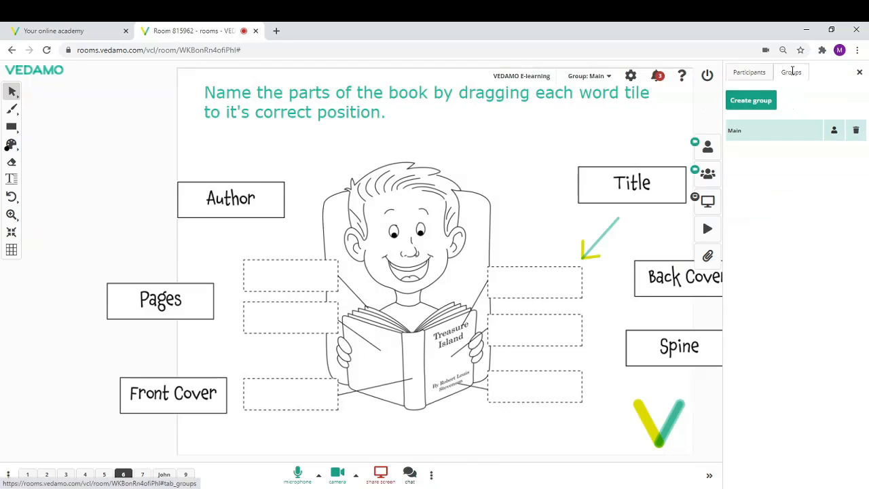
{"action": "left_click", "coordinate": [749, 101]}
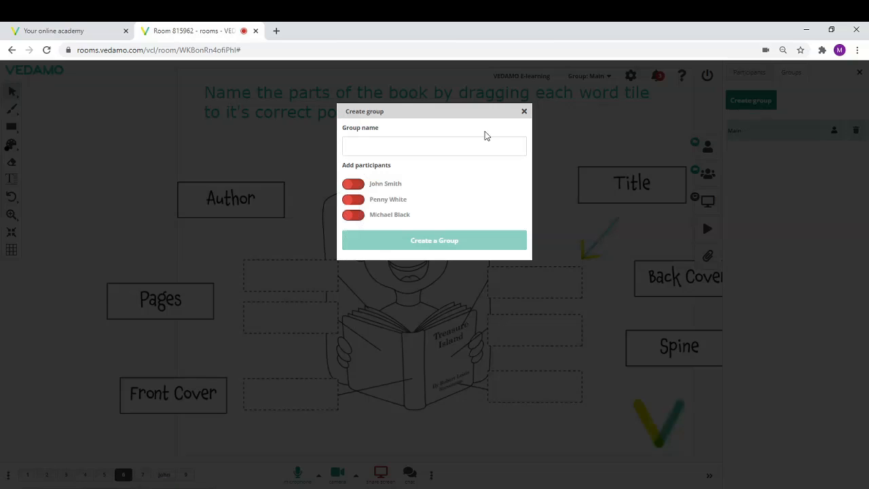
{"action": "left_click", "coordinate": [434, 145]}
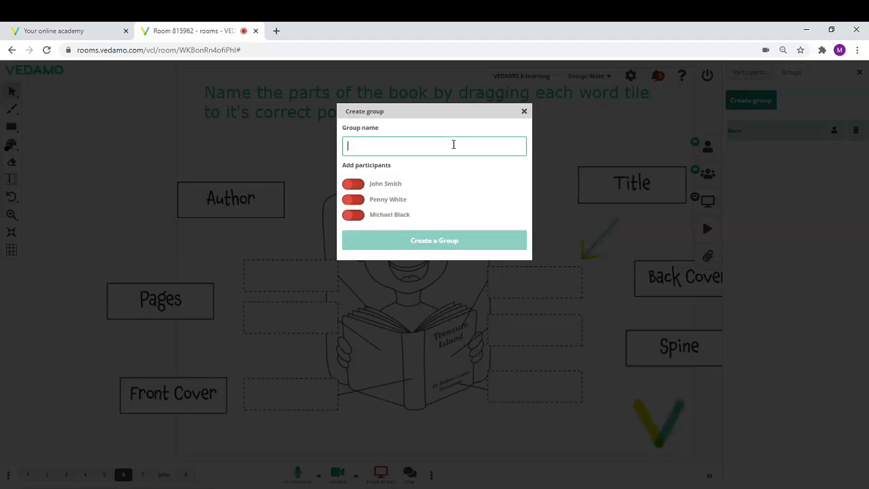
{"action": "type", "text": "Group 2"}
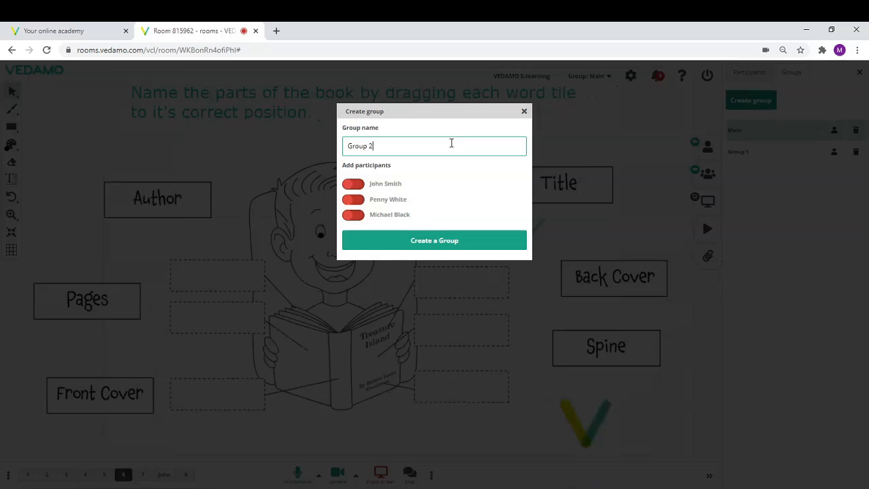
{"action": "left_click", "coordinate": [353, 214]}
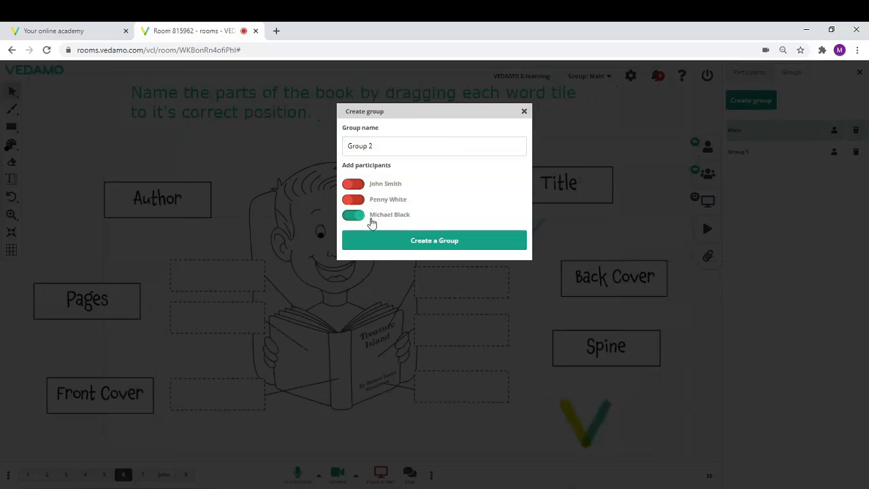
{"action": "left_click", "coordinate": [435, 239]}
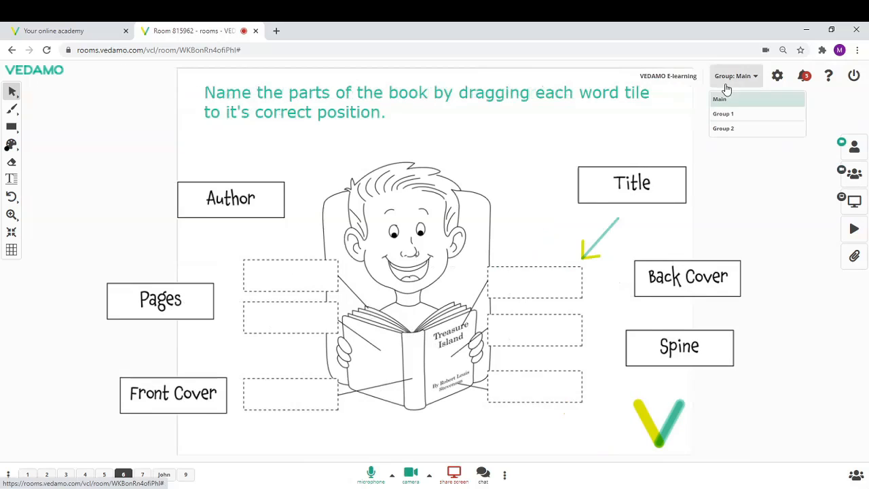
Switch to Group 1's blank whiteboard, then return to the Main group
{"action": "left_click", "coordinate": [714, 114]}
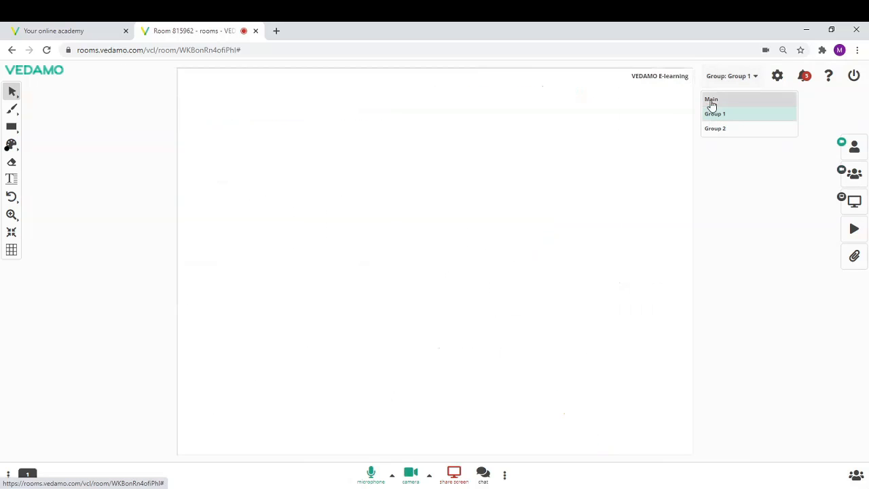
{"action": "left_click", "coordinate": [712, 99]}
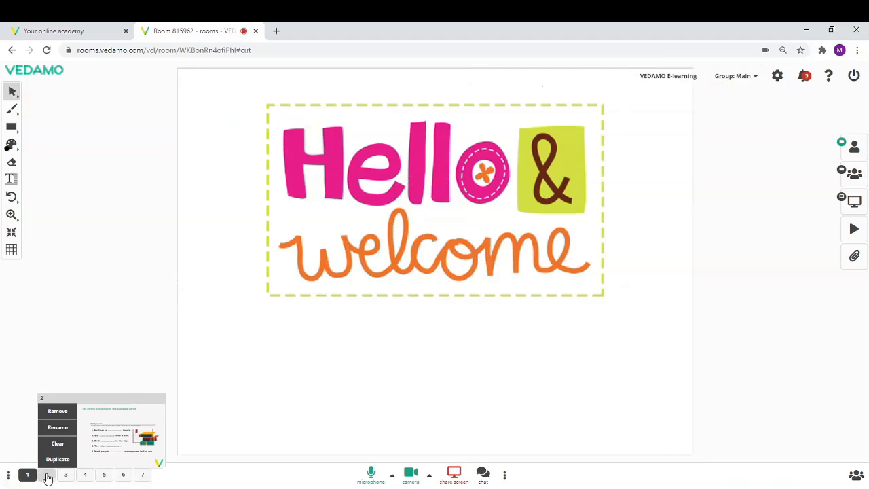
Go to the triangle drawing page, browse the uploaded files list and bring up the page options
{"action": "left_click", "coordinate": [65, 474]}
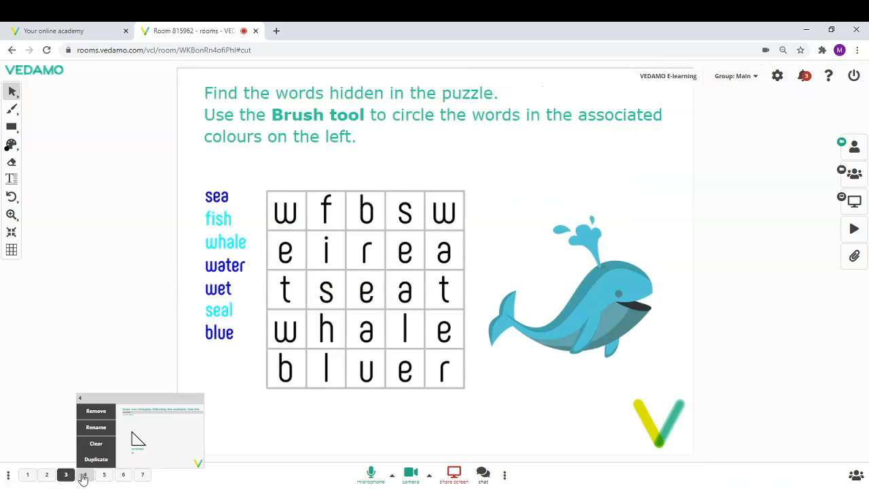
{"action": "left_click", "coordinate": [84, 474]}
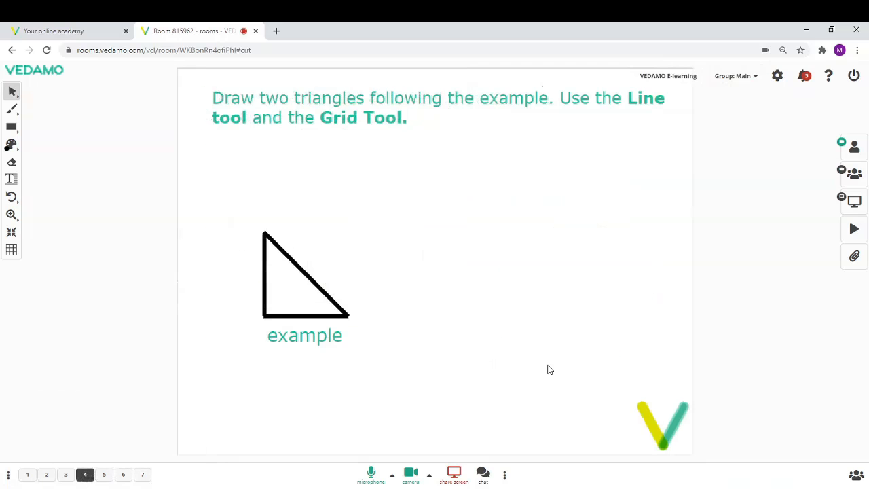
{"action": "mouse_move", "coordinate": [854, 256]}
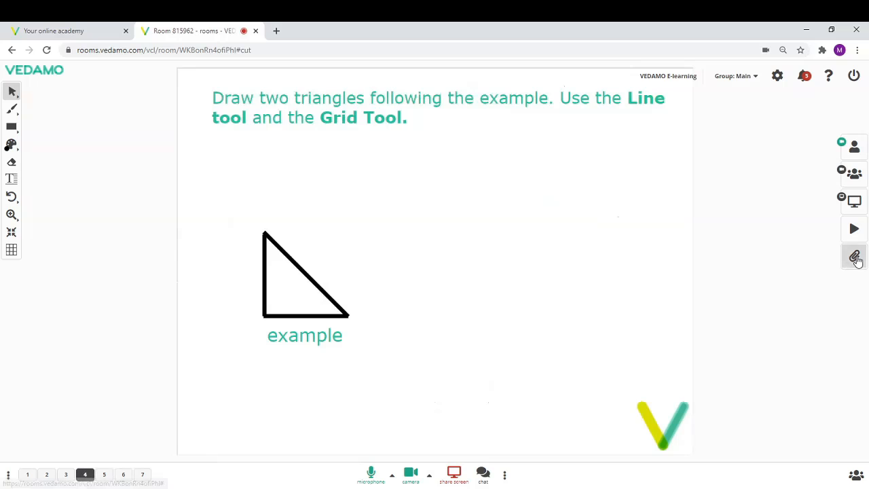
{"action": "left_click", "coordinate": [854, 255]}
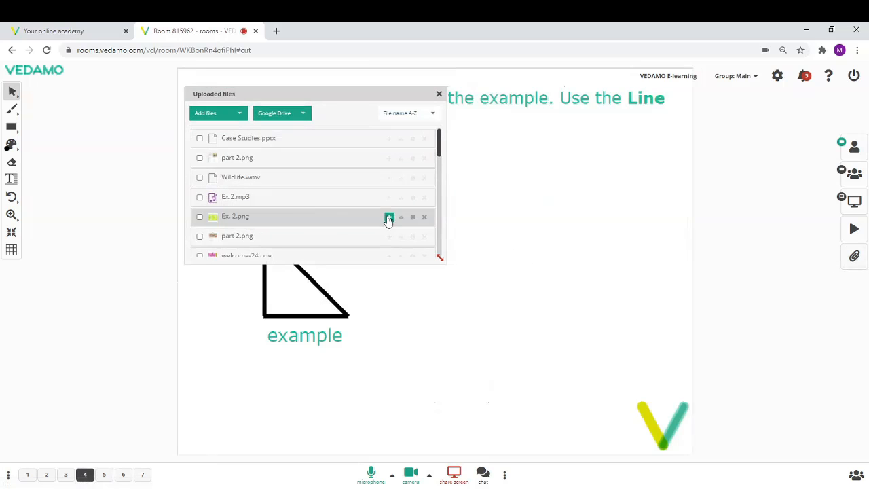
{"action": "scroll", "scroll_direction": "down", "scroll_amount": 3}
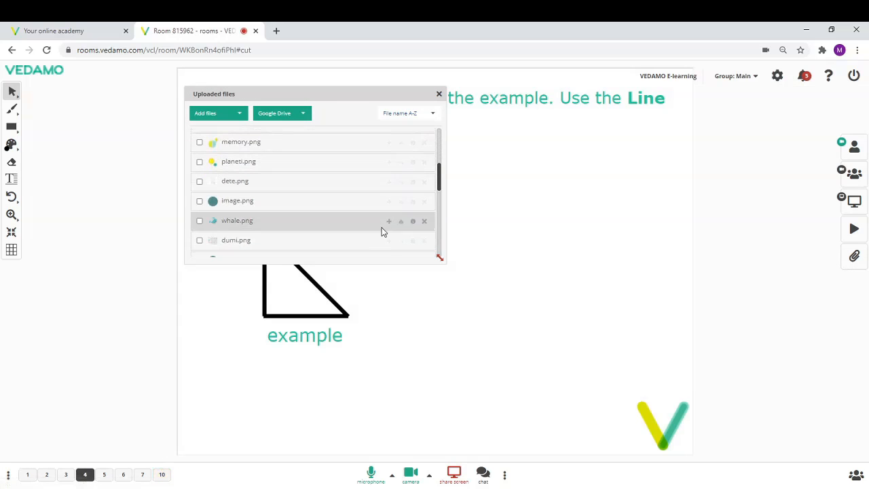
{"action": "right_click", "coordinate": [84, 474]}
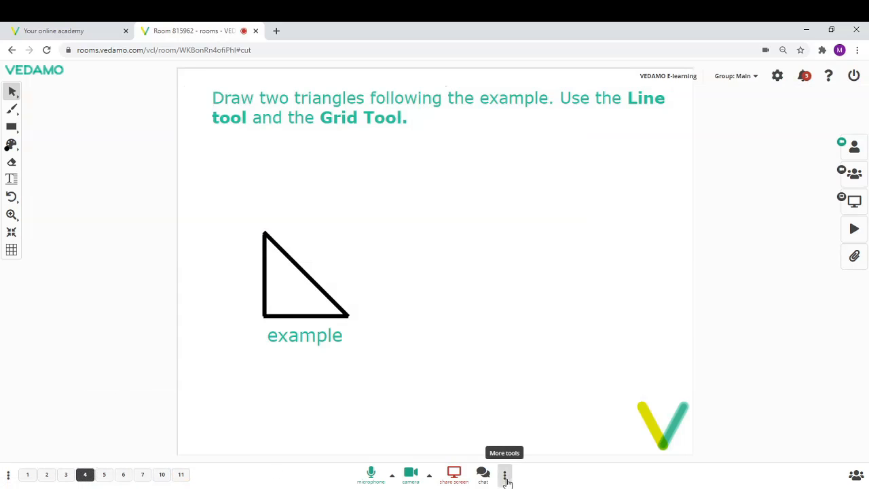
Start a new session template from More tools and begin typing its name
{"action": "left_click", "coordinate": [505, 474]}
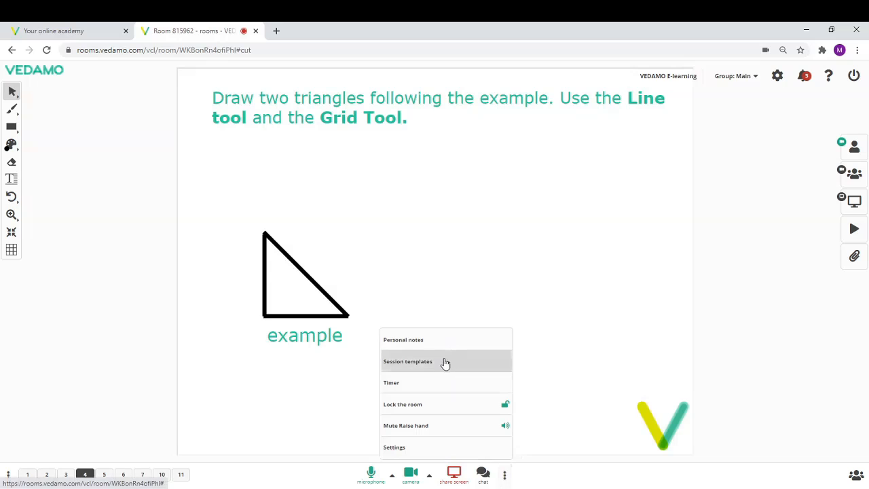
{"action": "left_click", "coordinate": [407, 361]}
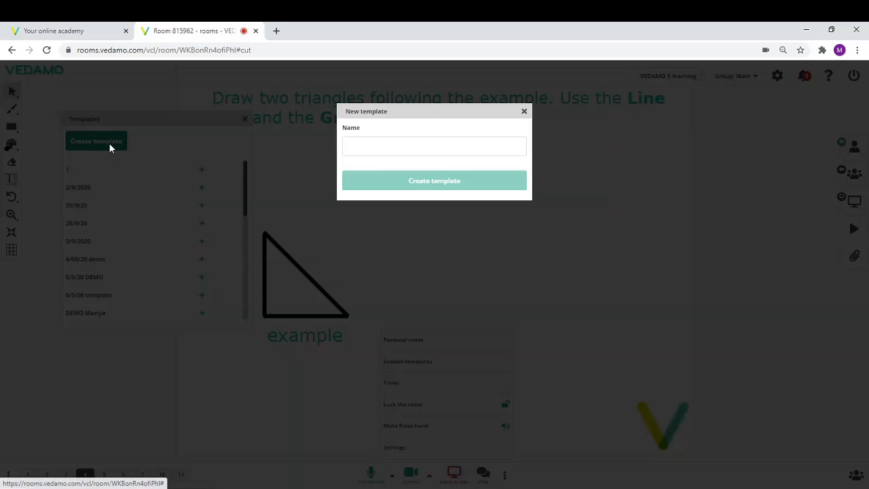
{"action": "left_click", "coordinate": [435, 147]}
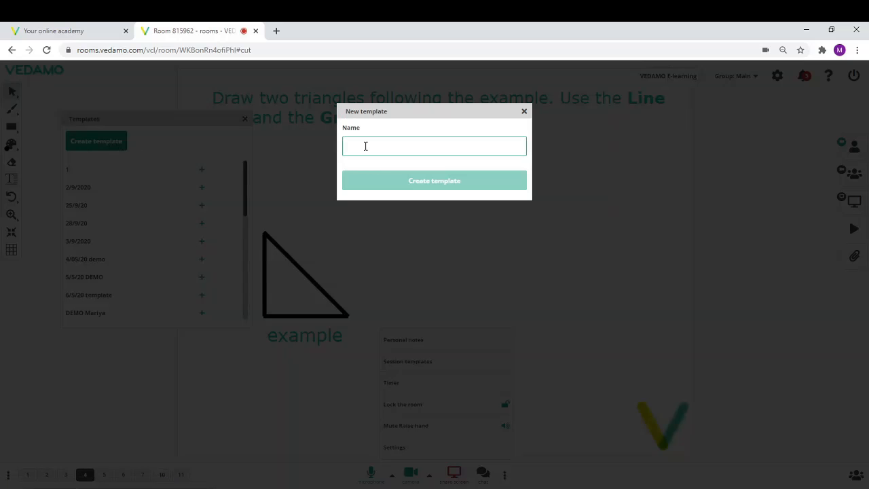
{"action": "type", "text": "Tem"}
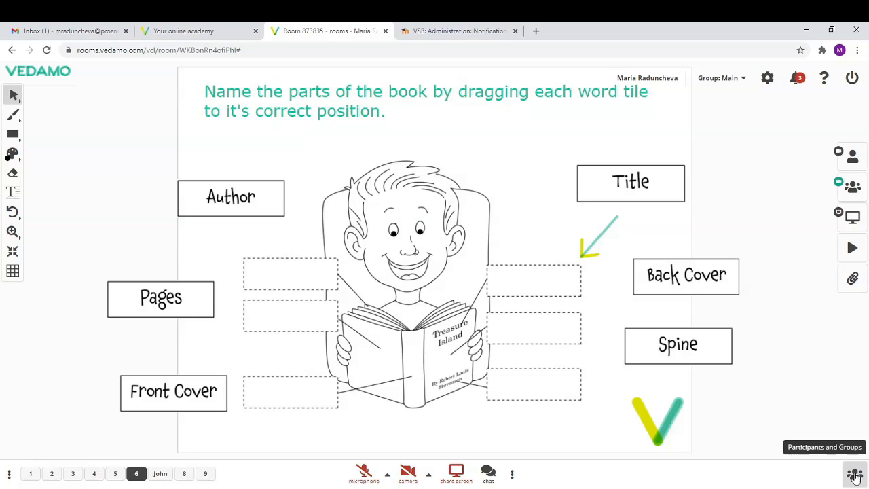
Show the participants panel listing Maria, John, Michael and Penny
{"action": "left_click", "coordinate": [856, 474]}
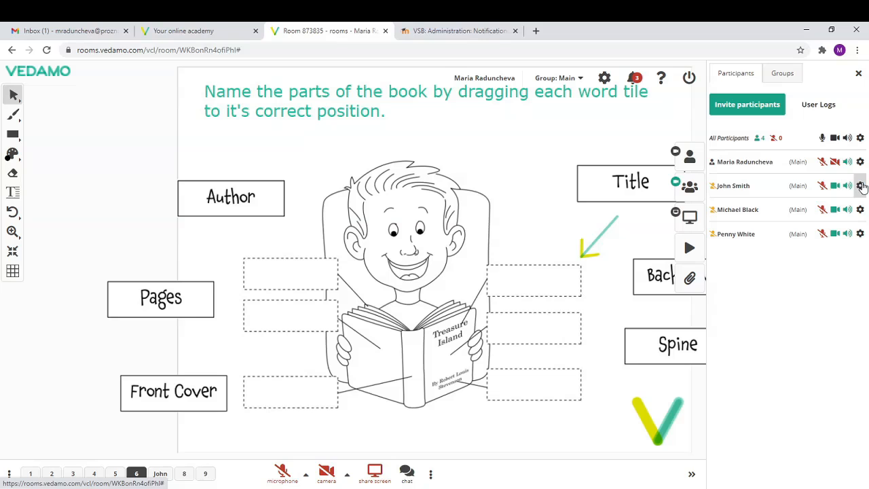
{"action": "left_click", "coordinate": [861, 185]}
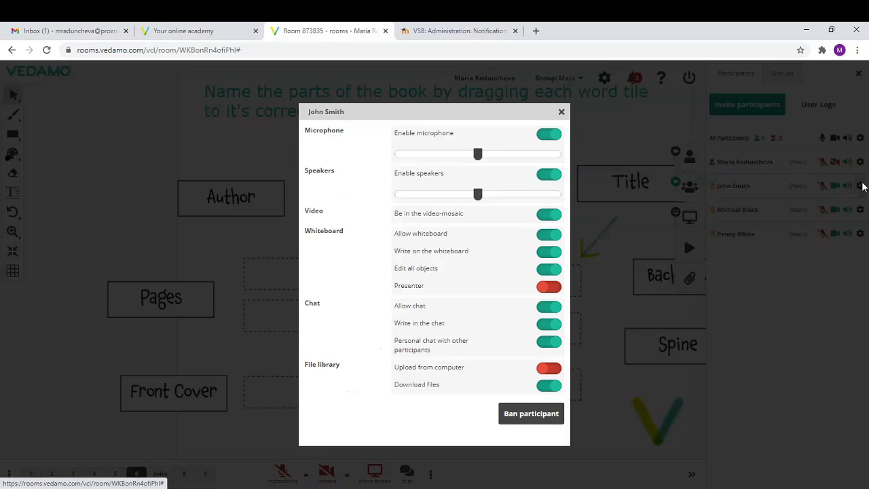
{"action": "mouse_move", "coordinate": [501, 128]}
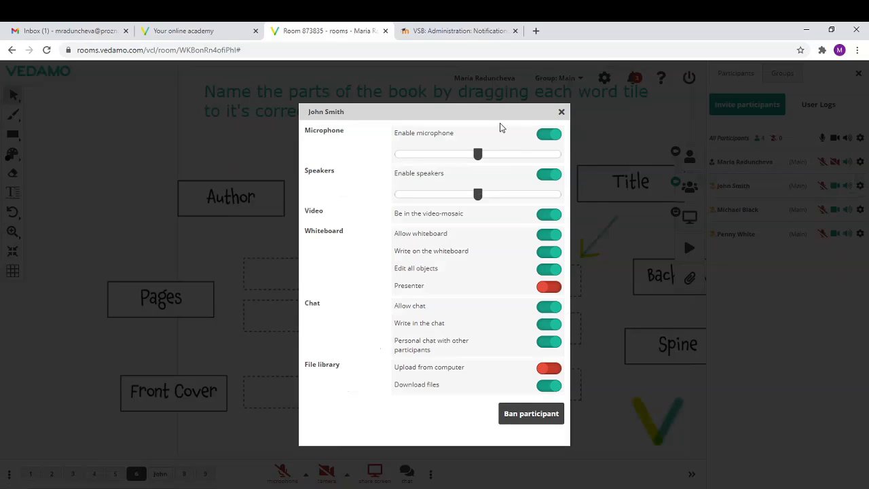
{"action": "mouse_move", "coordinate": [549, 134]}
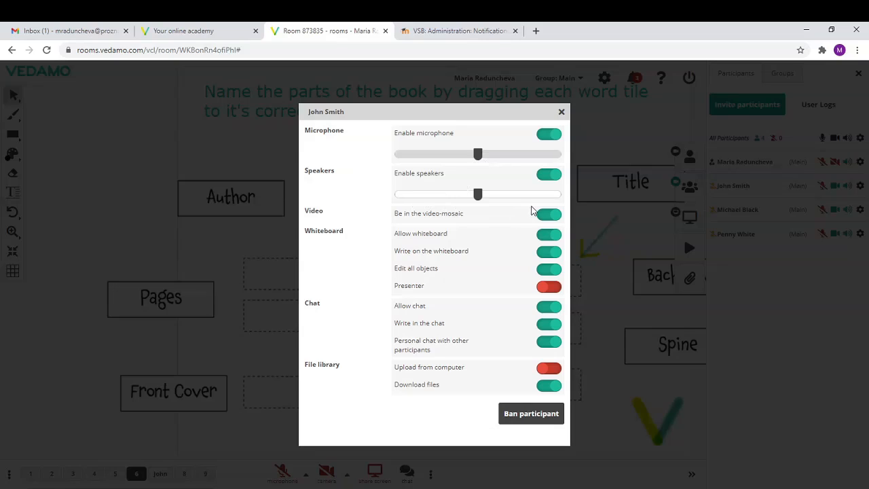
{"action": "left_click", "coordinate": [548, 213]}
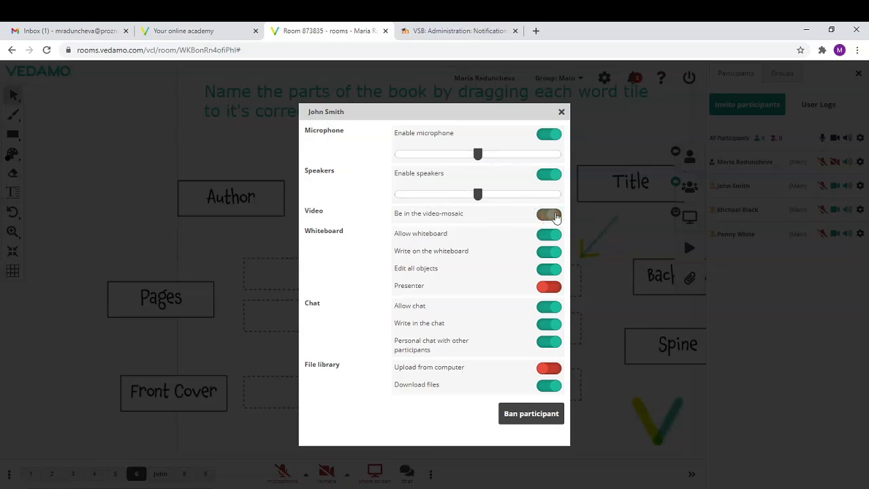
{"action": "left_click", "coordinate": [548, 213]}
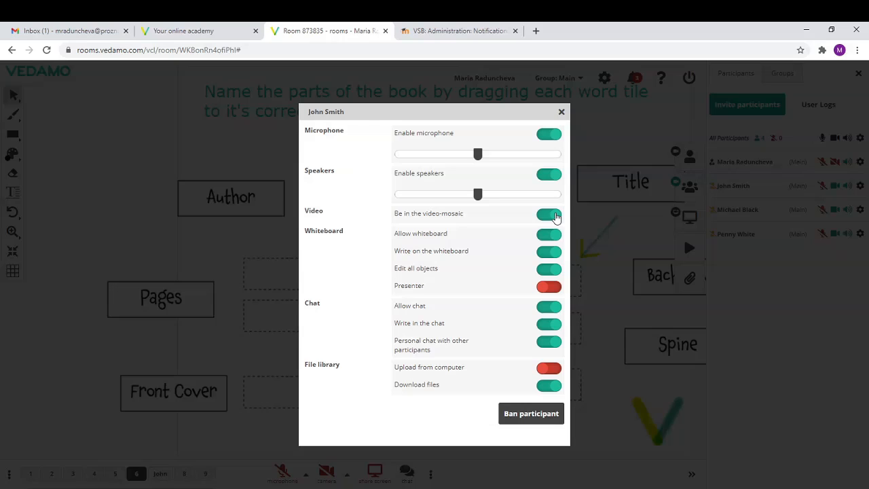
{"action": "mouse_move", "coordinate": [519, 222]}
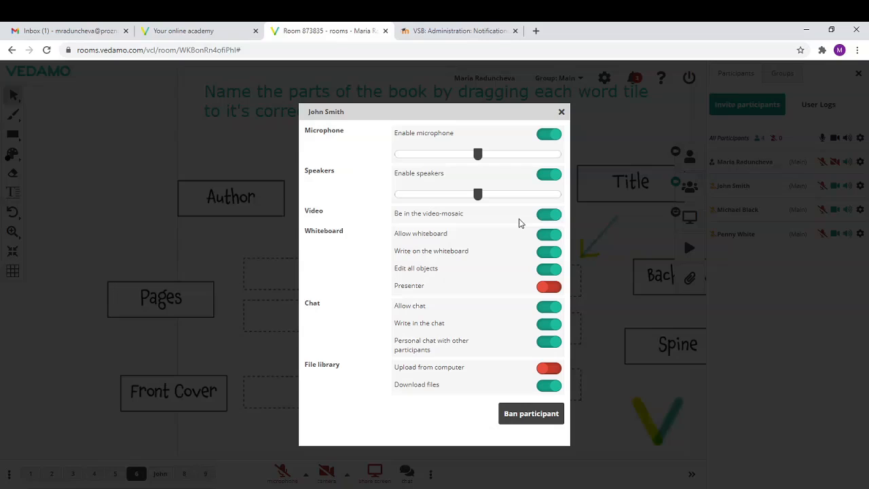
{"action": "mouse_move", "coordinate": [475, 230]}
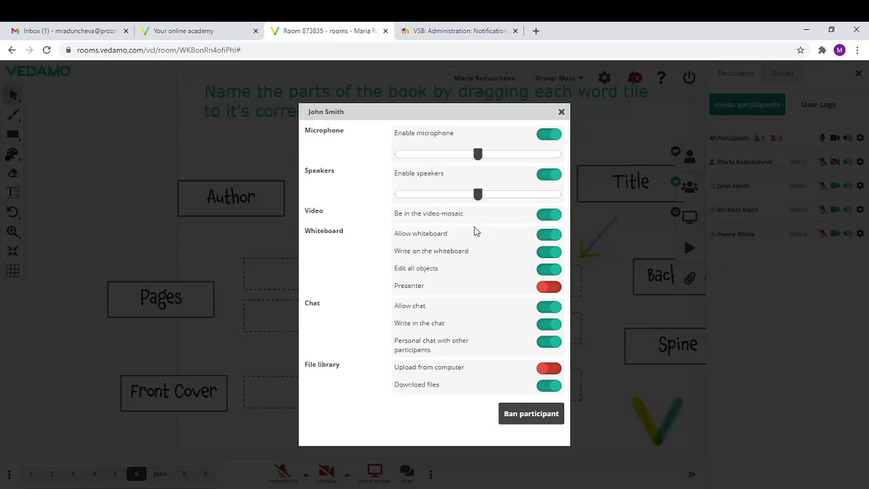
{"action": "left_click", "coordinate": [549, 250]}
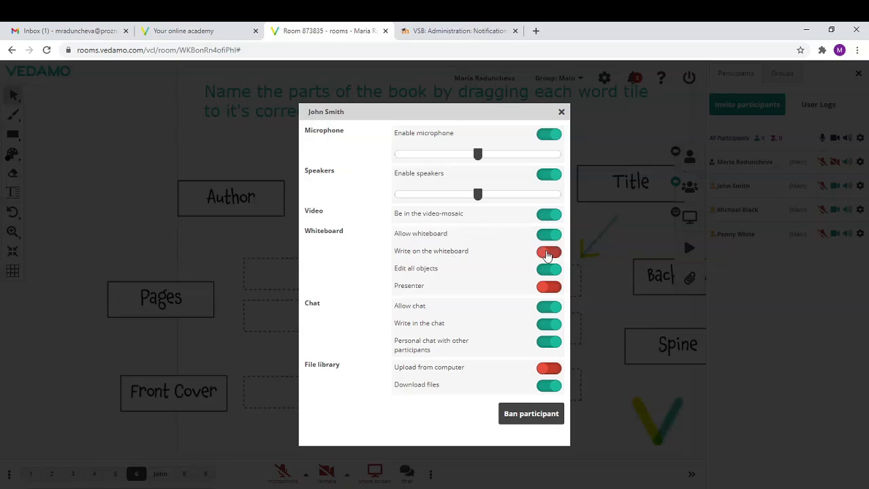
{"action": "left_click", "coordinate": [549, 252]}
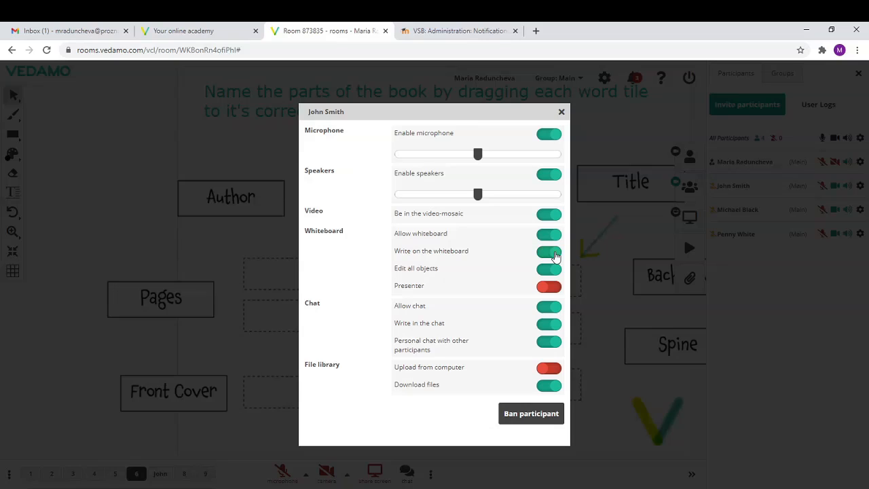
{"action": "mouse_move", "coordinate": [352, 324]}
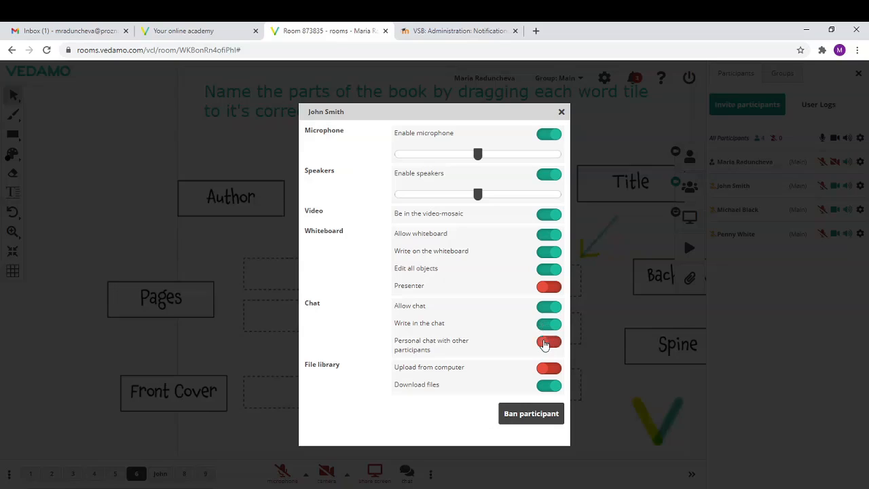
{"action": "left_click", "coordinate": [549, 342]}
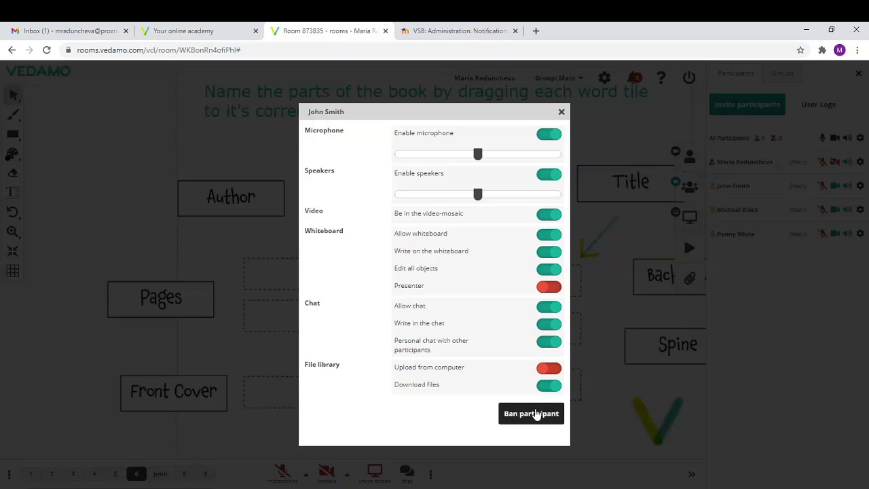
{"action": "left_click", "coordinate": [562, 112]}
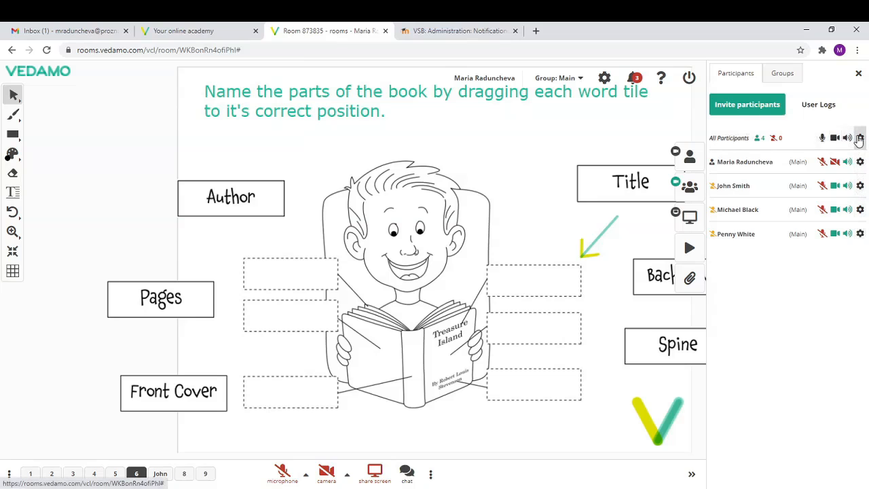
Export the whiteboard to PDF and view the fill-in-the-blanks verb page in the browser
{"action": "left_click", "coordinate": [859, 139]}
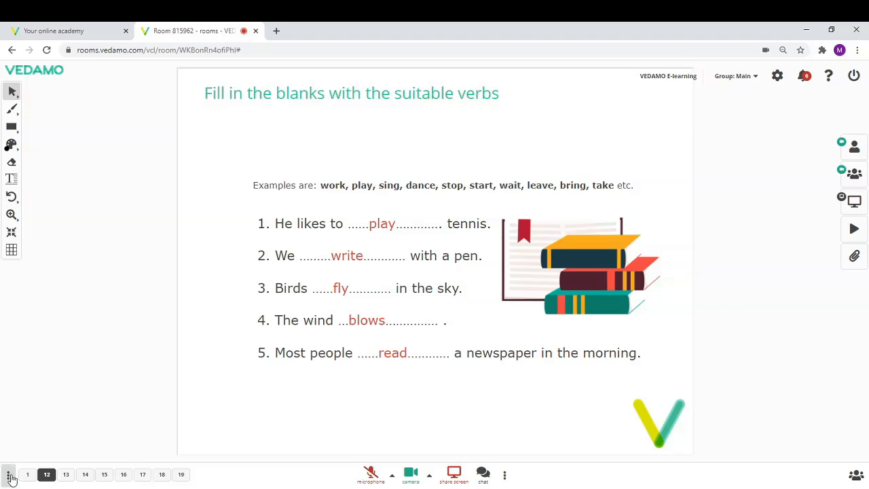
{"action": "left_click", "coordinate": [8, 474]}
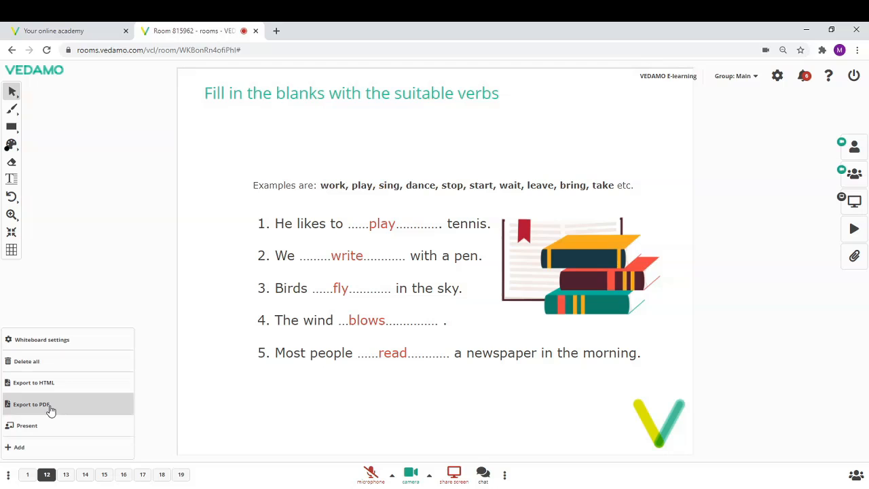
{"action": "left_click", "coordinate": [31, 405]}
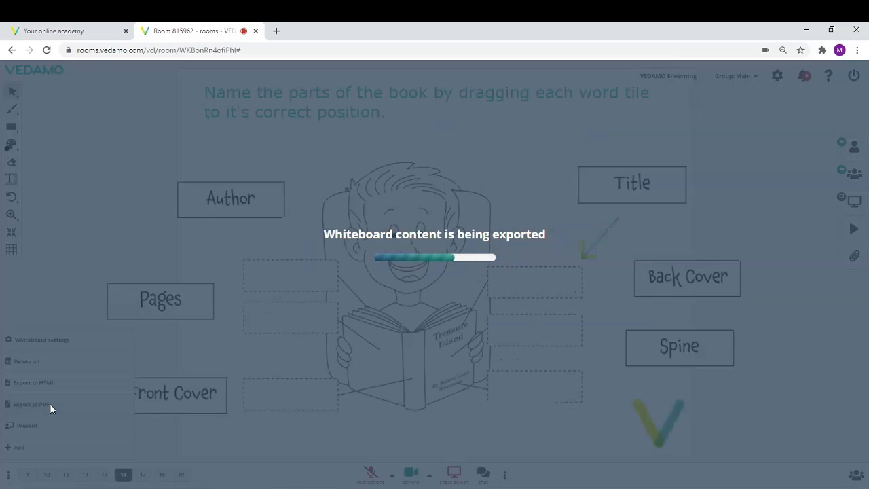
{"action": "left_click", "coordinate": [29, 403]}
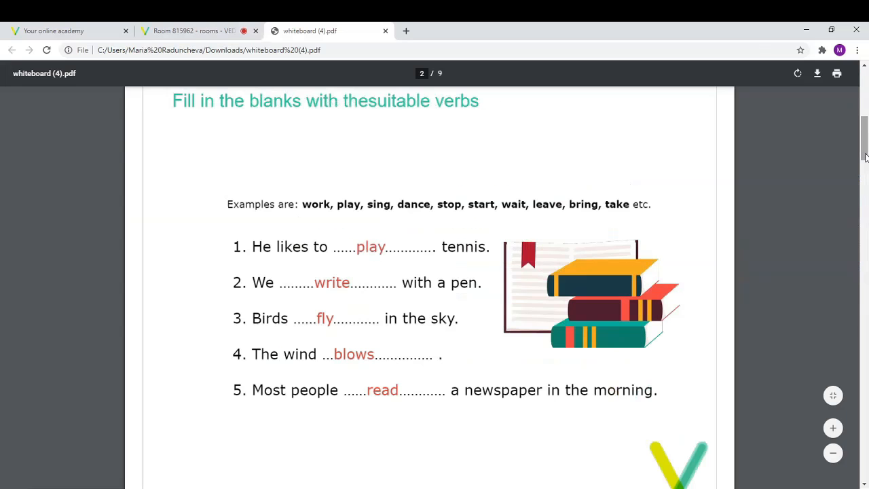